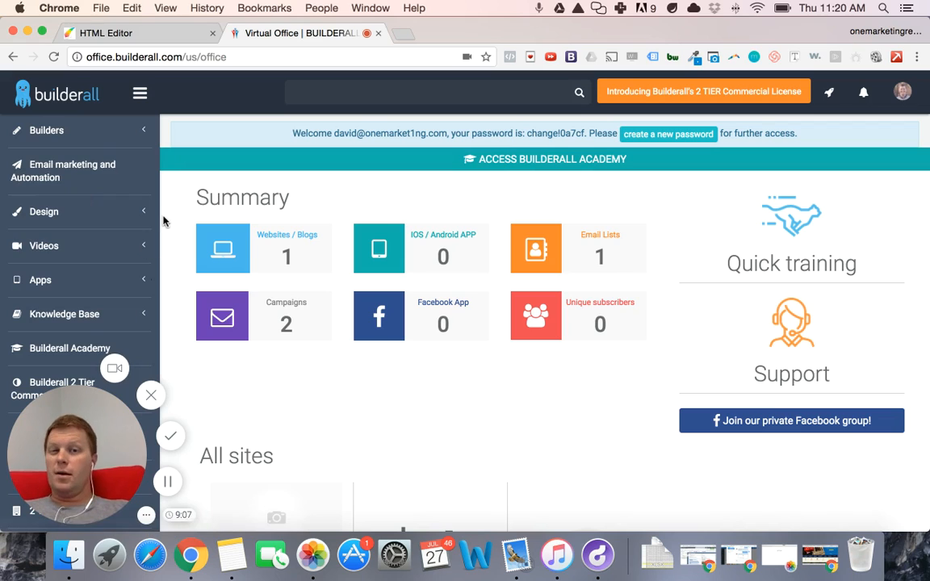
mouse_move(125, 224)
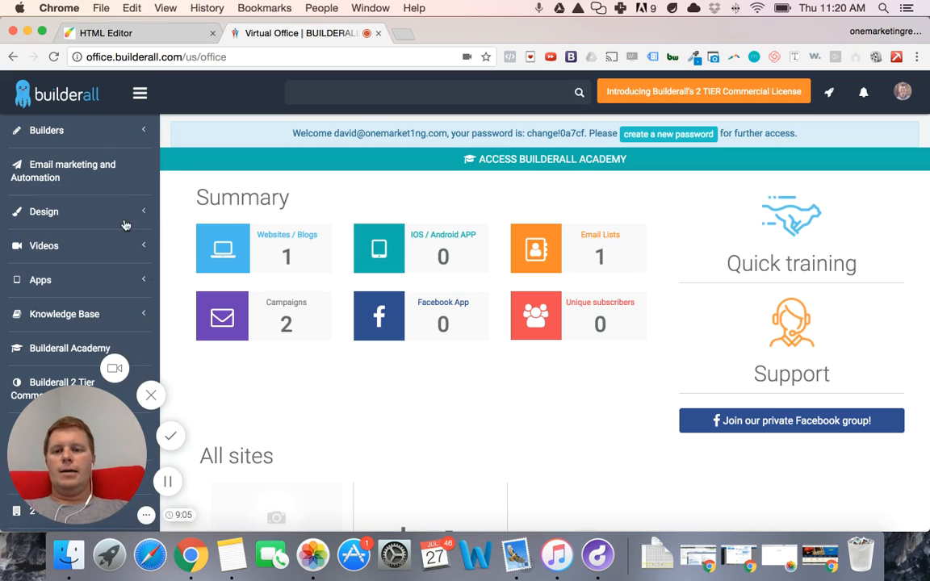
mouse_move(351, 186)
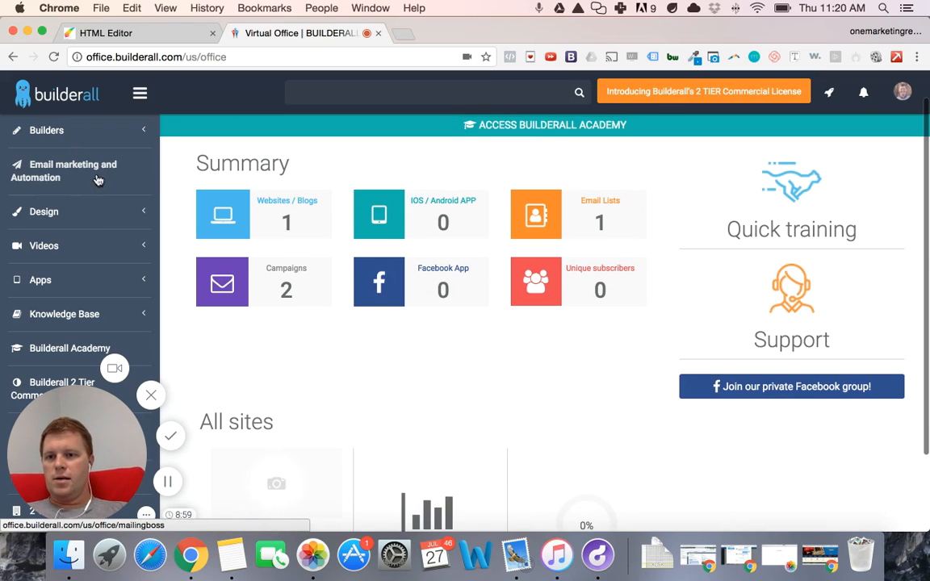
Expand Builders in the sidebar and open the snappyfunnels page in the HTML Editor.
click(50, 130)
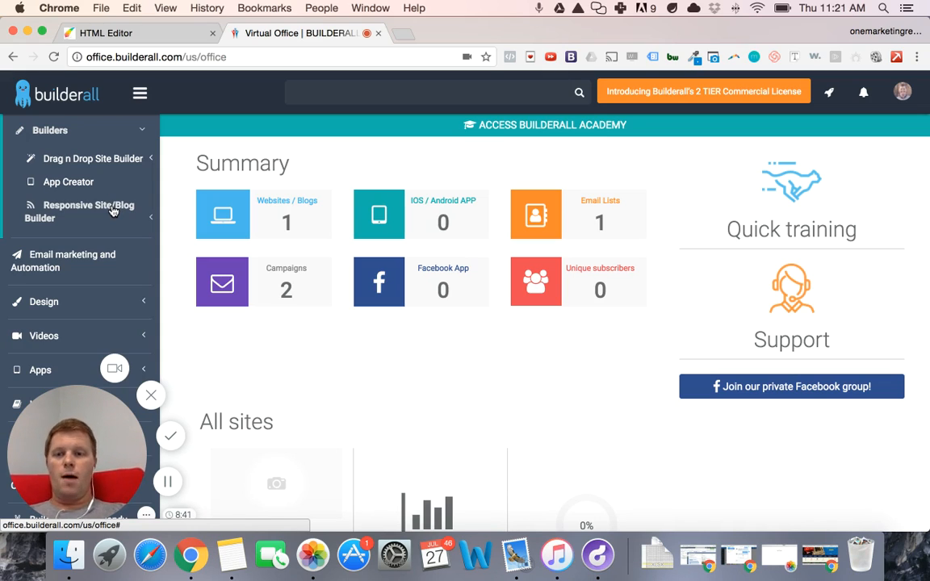
click(105, 33)
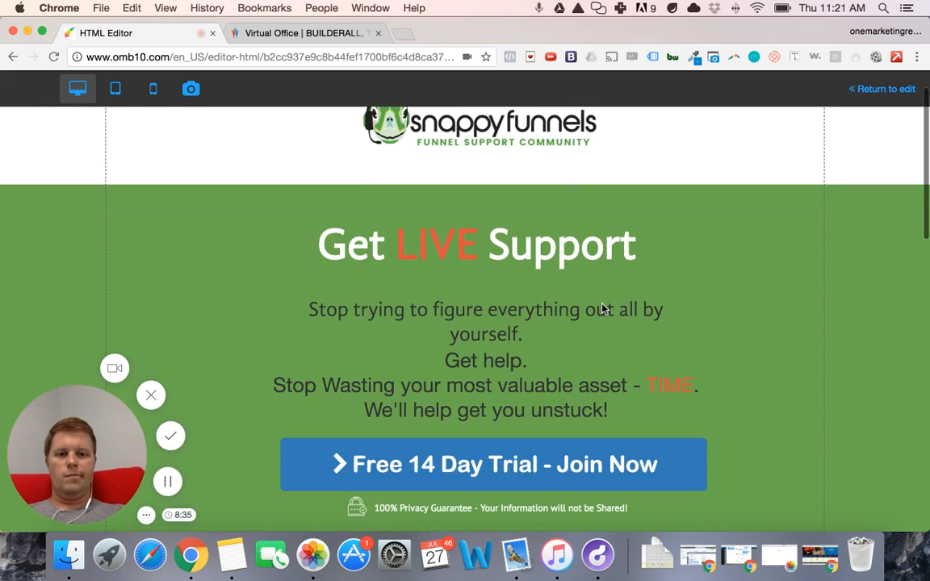
scroll(down, 3)
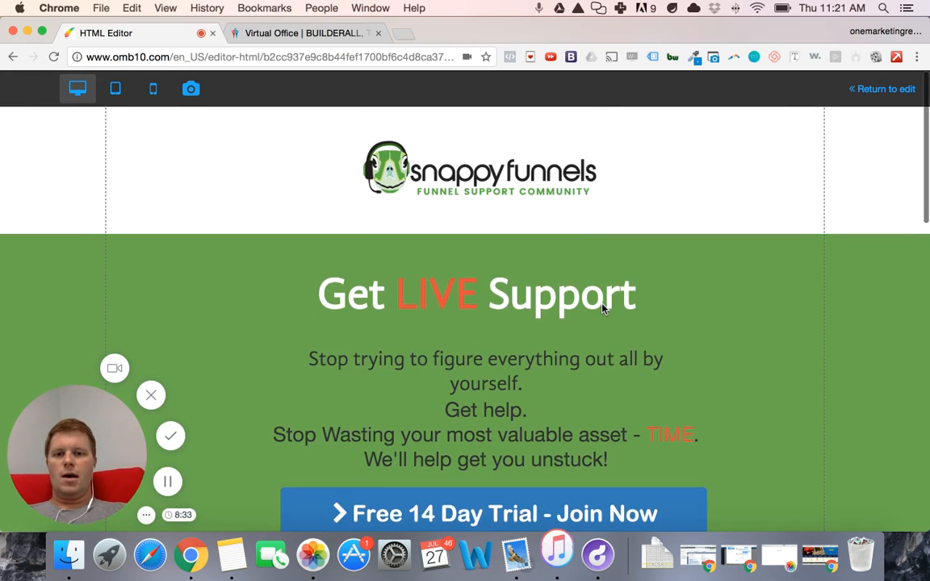
scroll(down, 3)
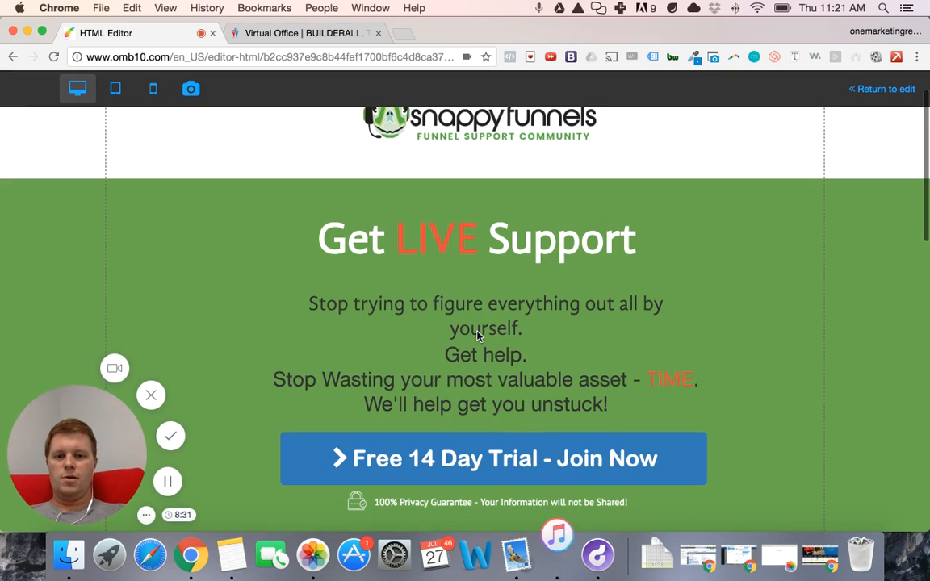
mouse_move(476, 280)
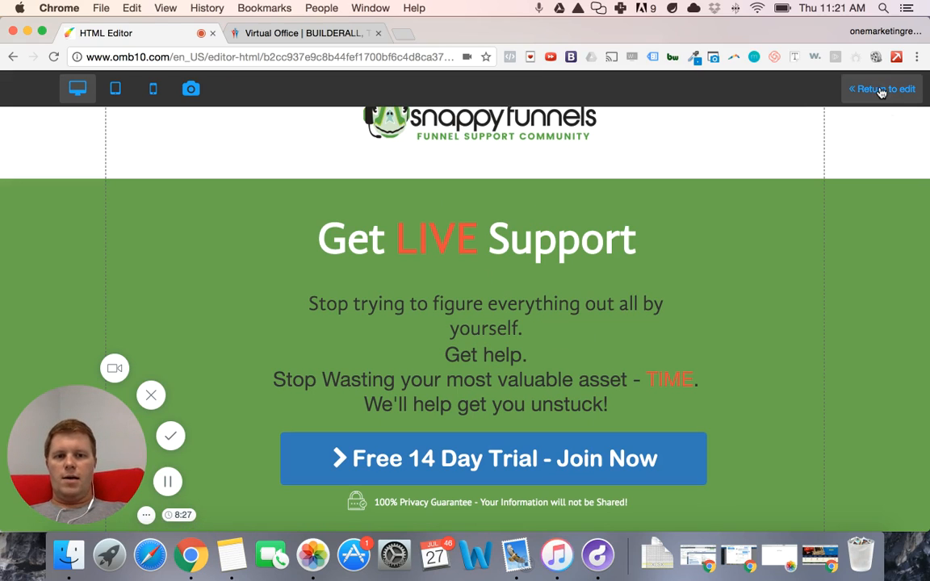
scroll(down, 3)
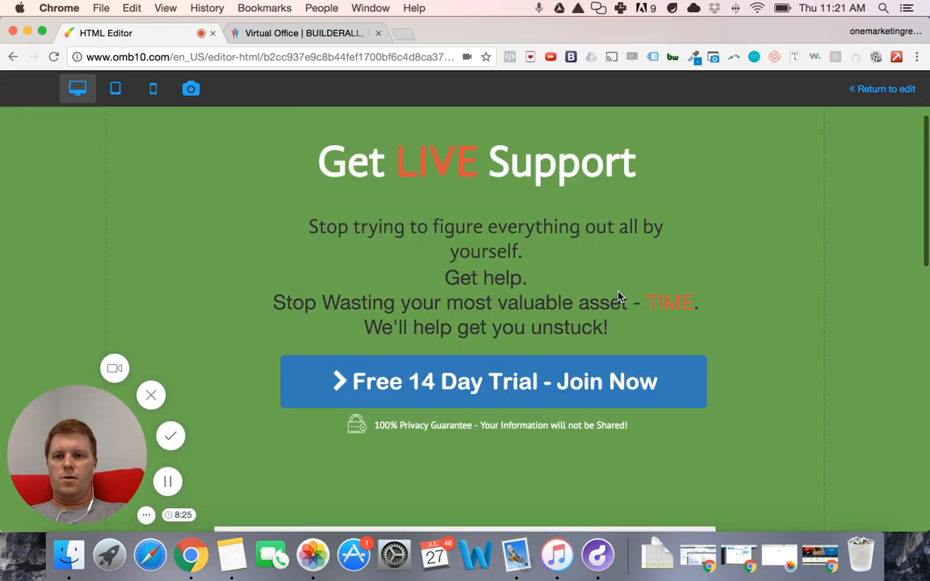
scroll(down, 3)
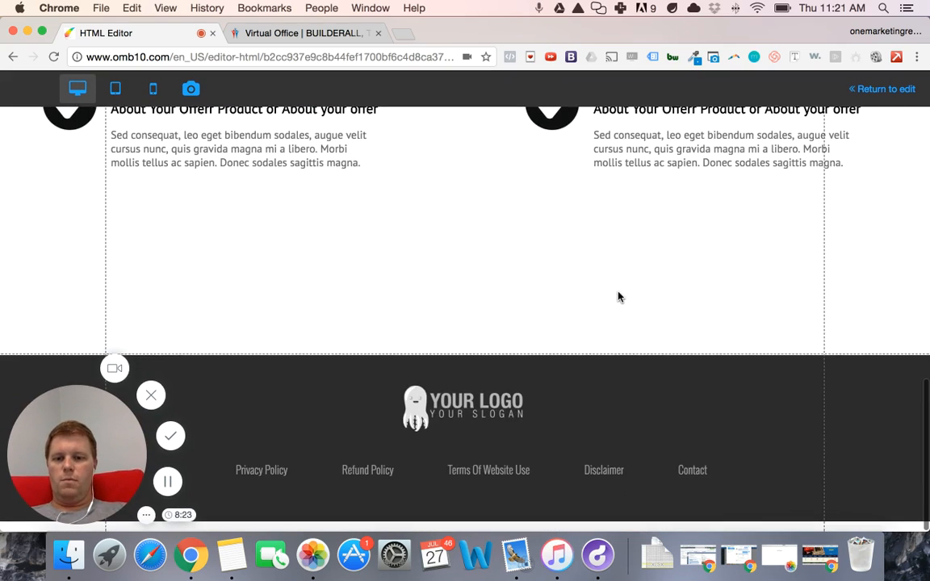
scroll(up, 3)
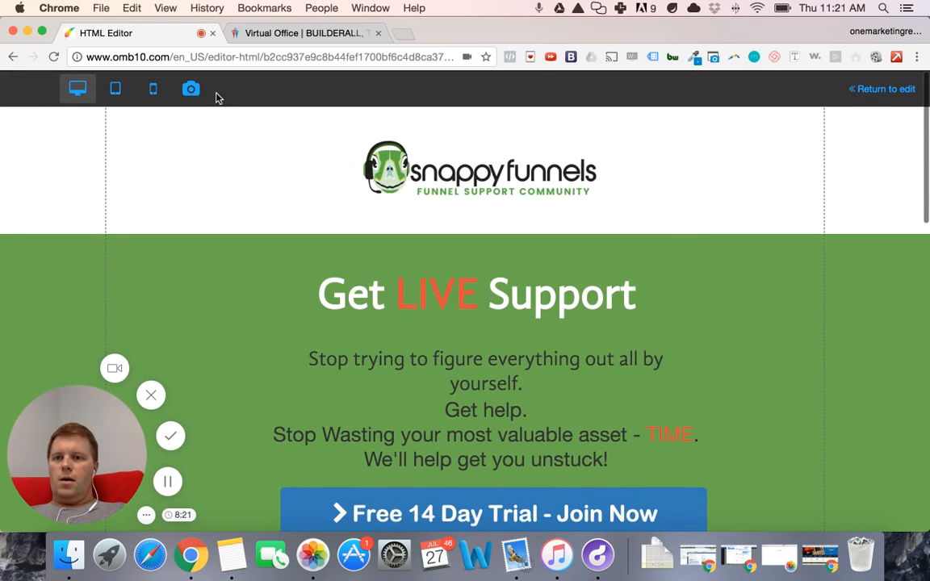
click(116, 89)
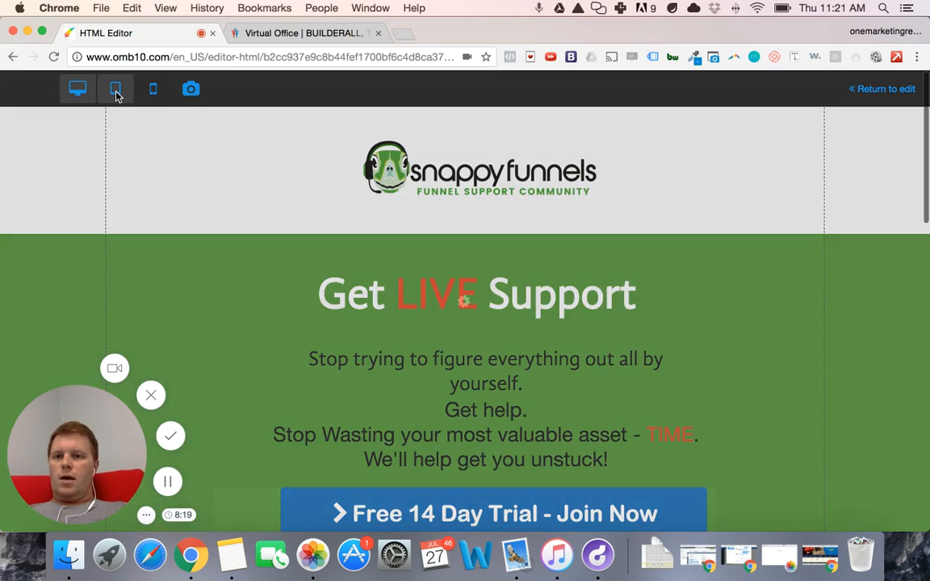
click(115, 88)
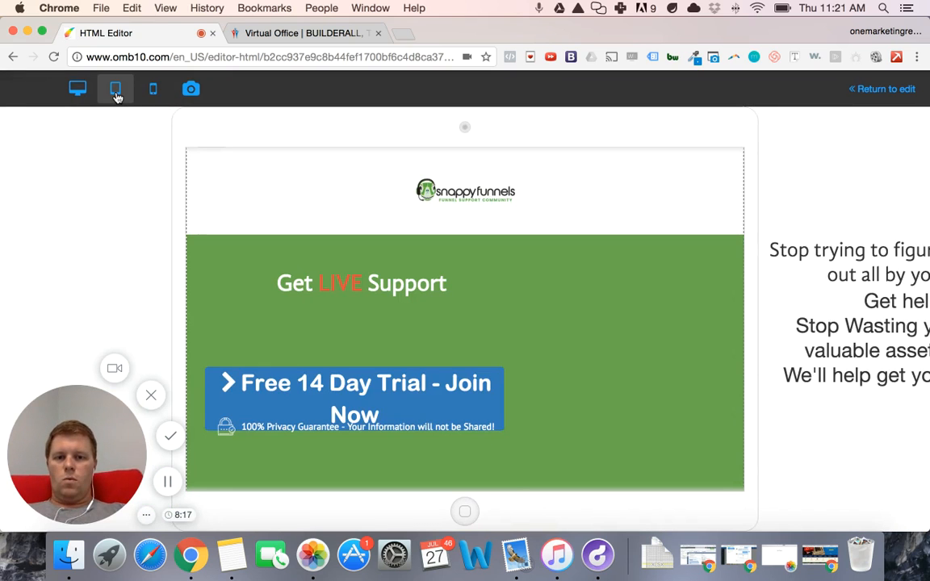
click(115, 89)
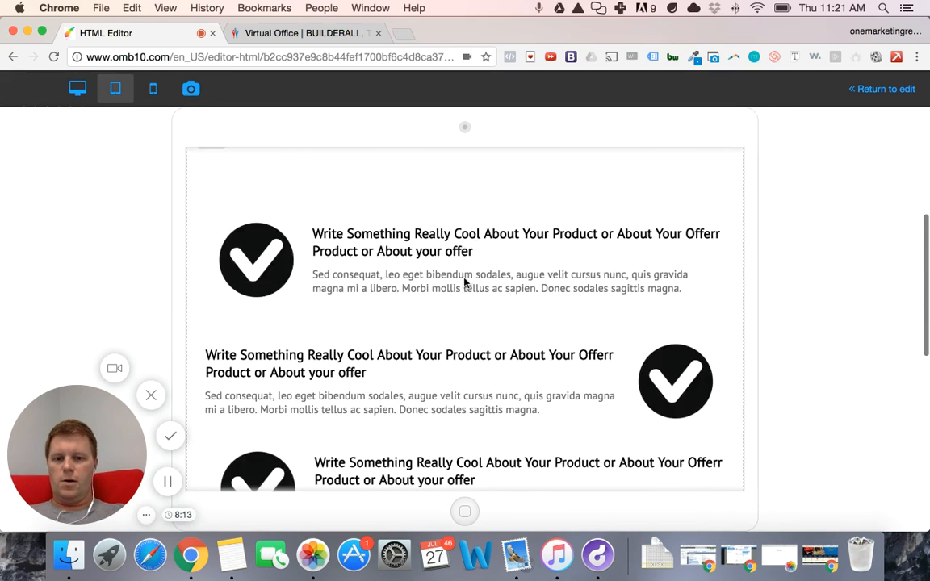
scroll(down, 3)
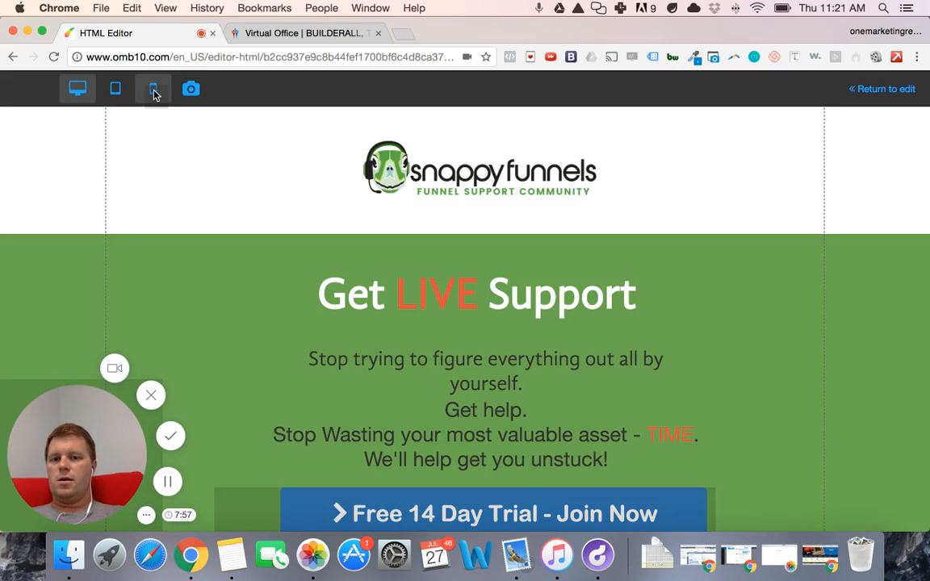
Preview the landing page at phone size and scroll down through it.
click(153, 89)
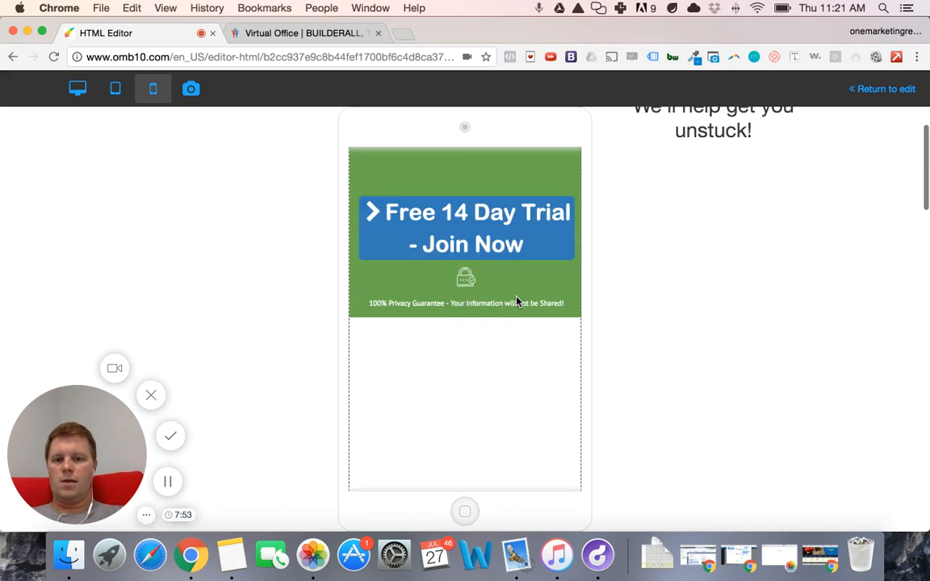
scroll(down, 3)
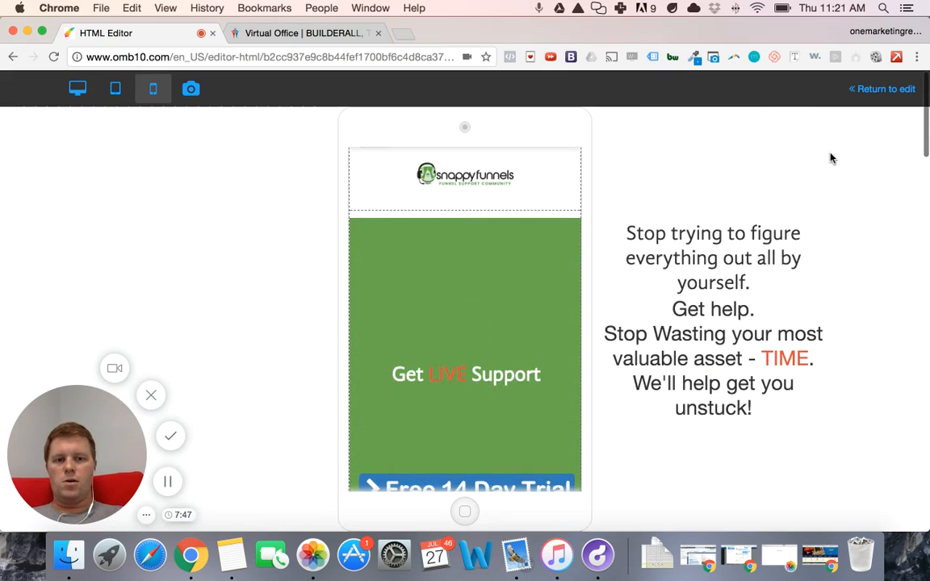
mouse_move(743, 335)
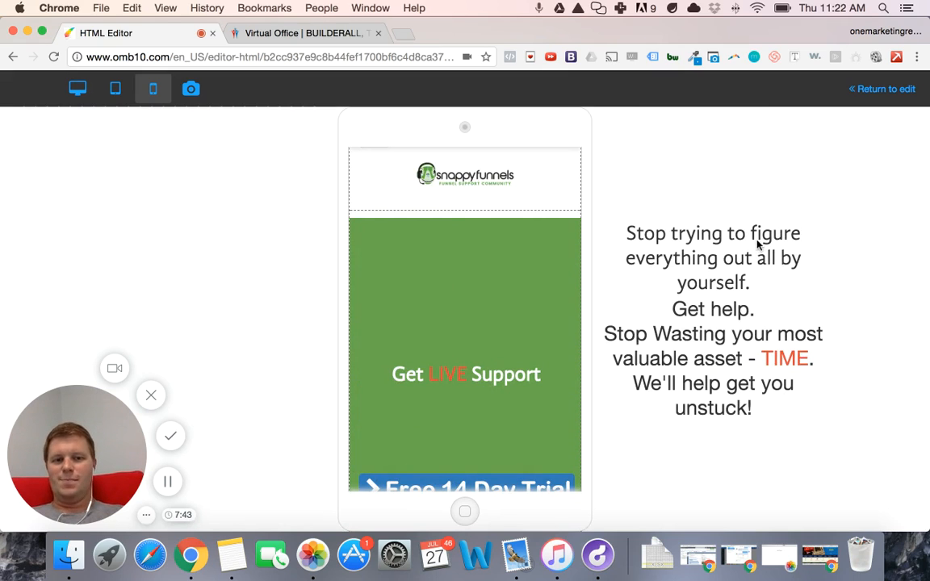
mouse_move(710, 320)
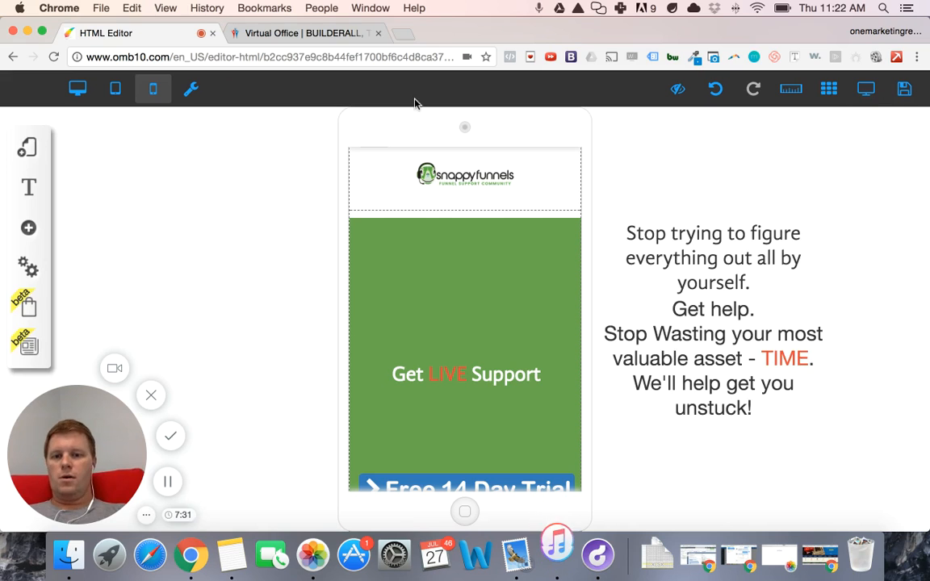
mouse_move(254, 237)
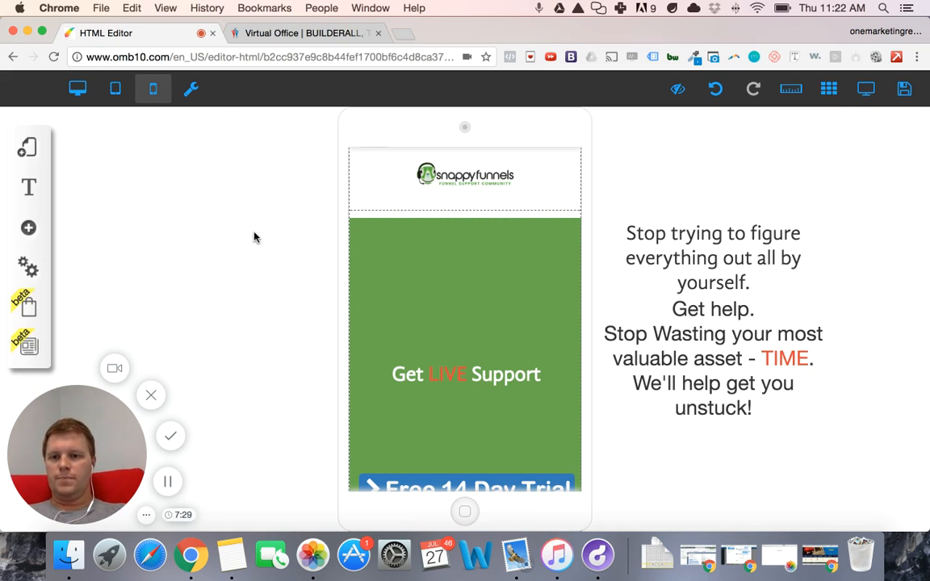
Switch the landing page to its desktop layout and scroll through the sections.
click(78, 88)
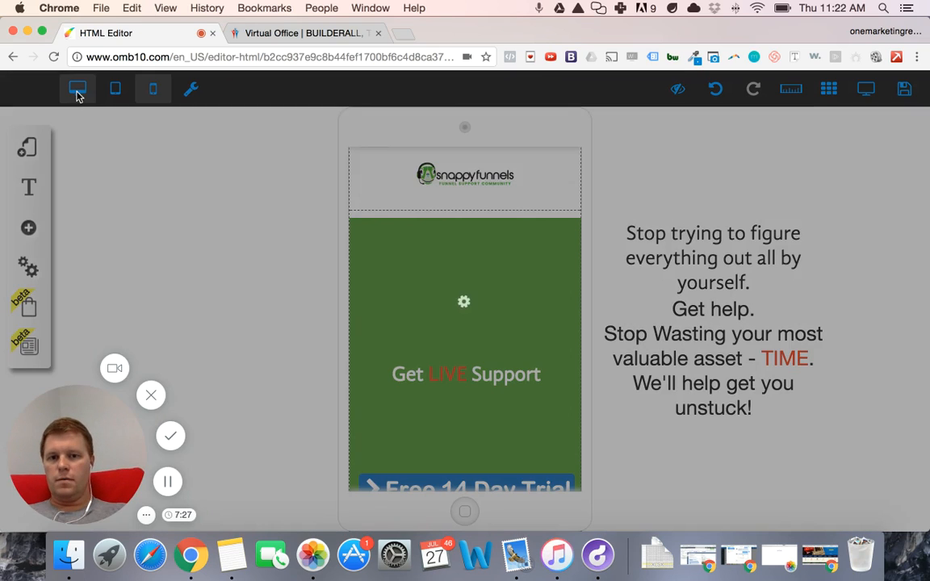
click(77, 89)
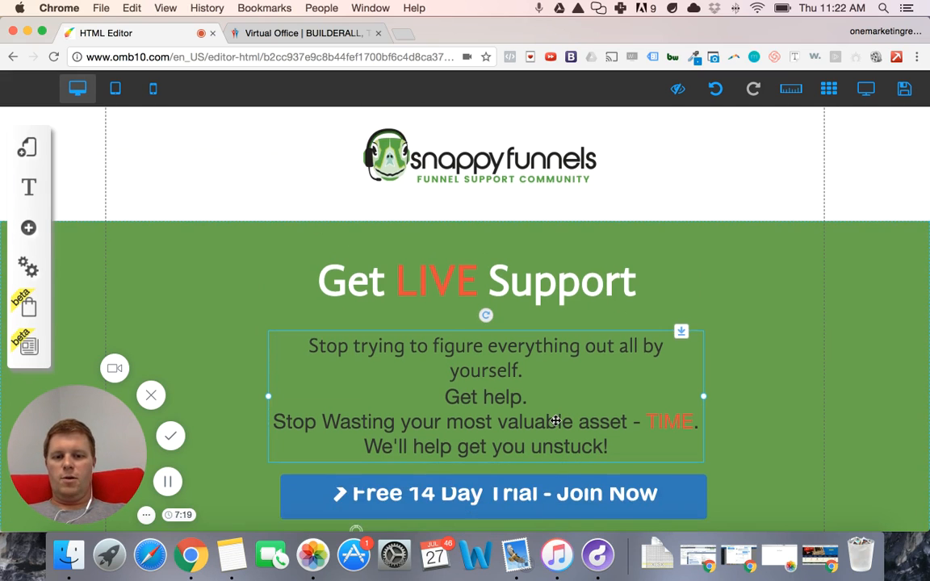
scroll(down, 3)
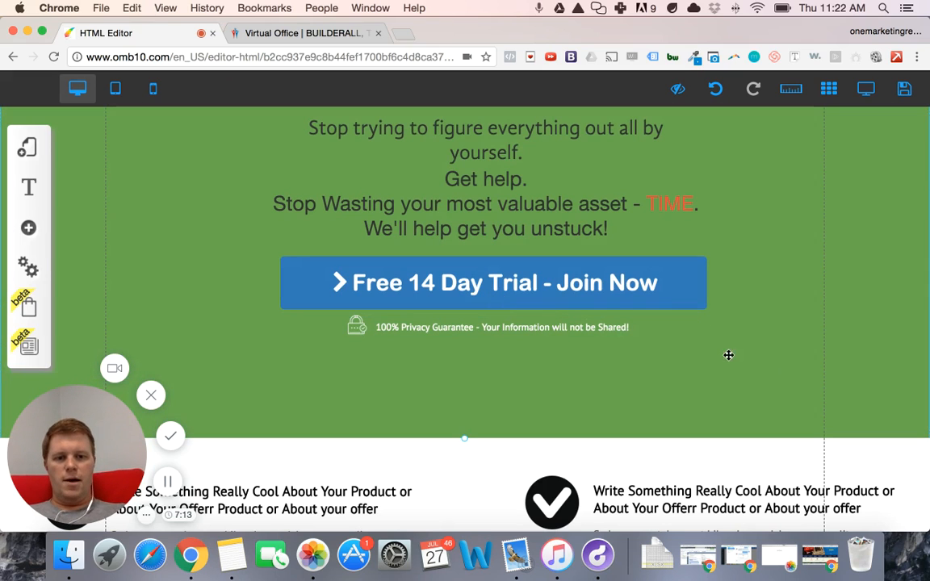
scroll(up, 3)
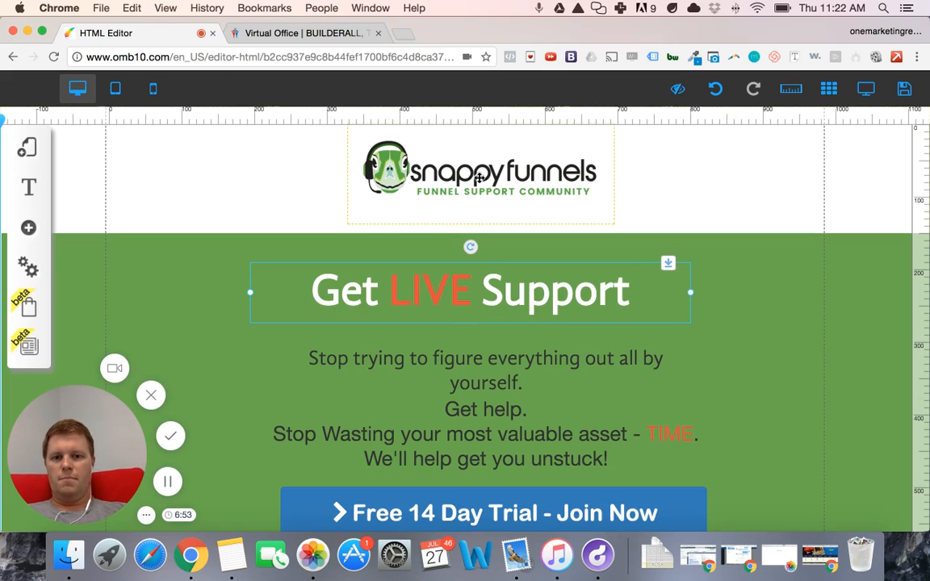
mouse_move(481, 169)
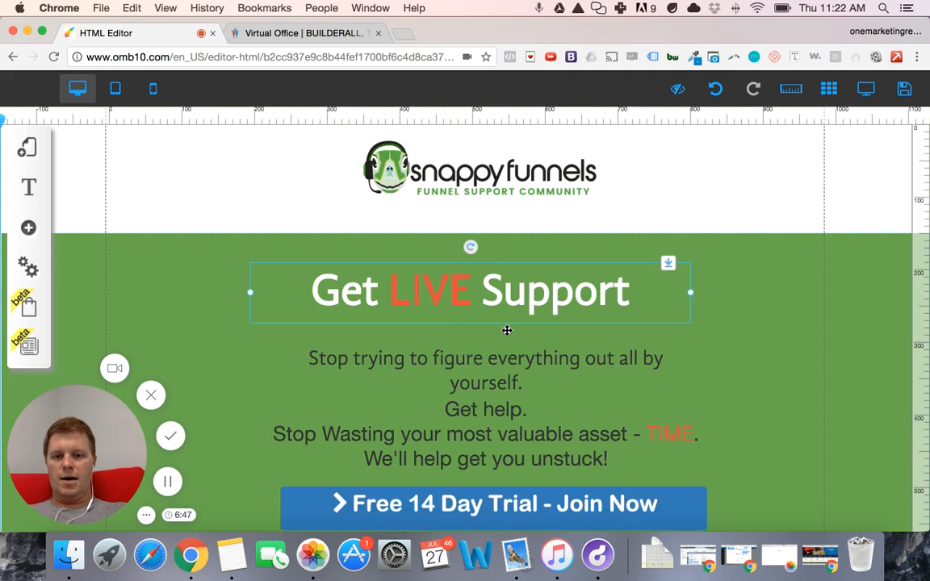
Scroll the desktop landing page canvas.
scroll(down, 3)
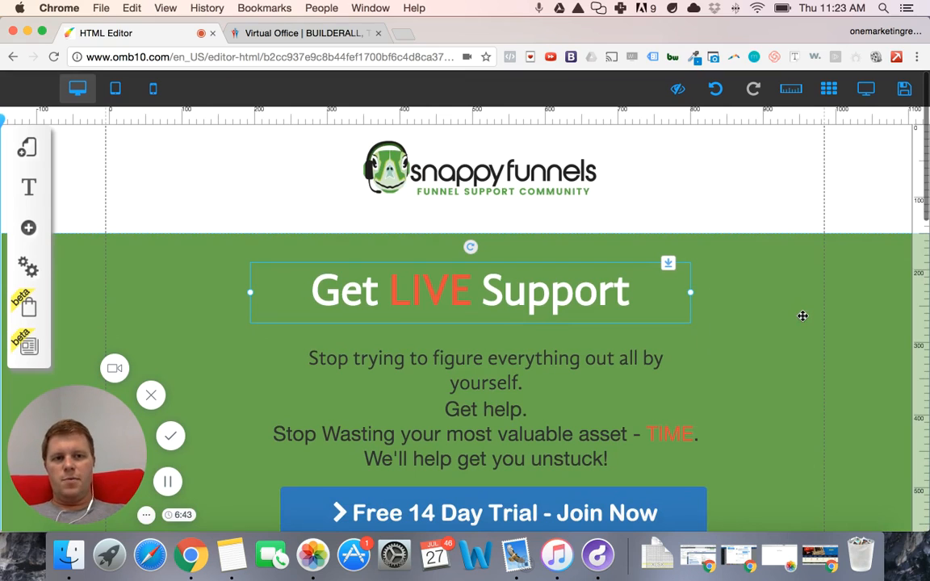
mouse_move(743, 250)
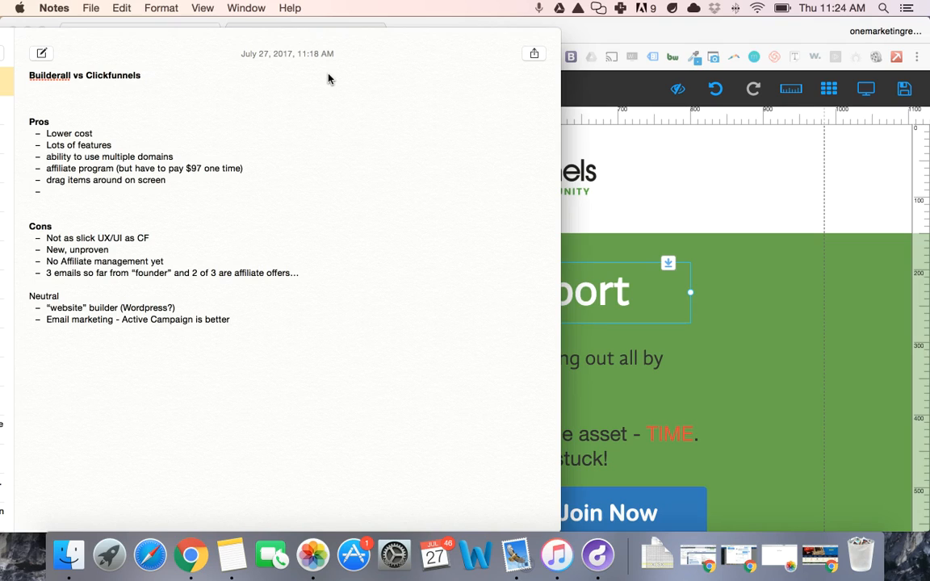
mouse_move(268, 106)
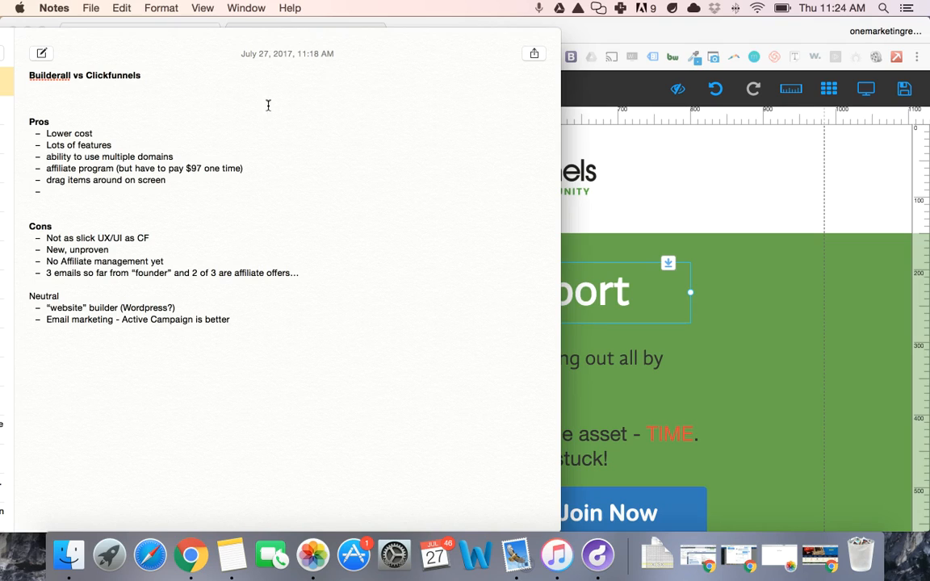
mouse_move(272, 162)
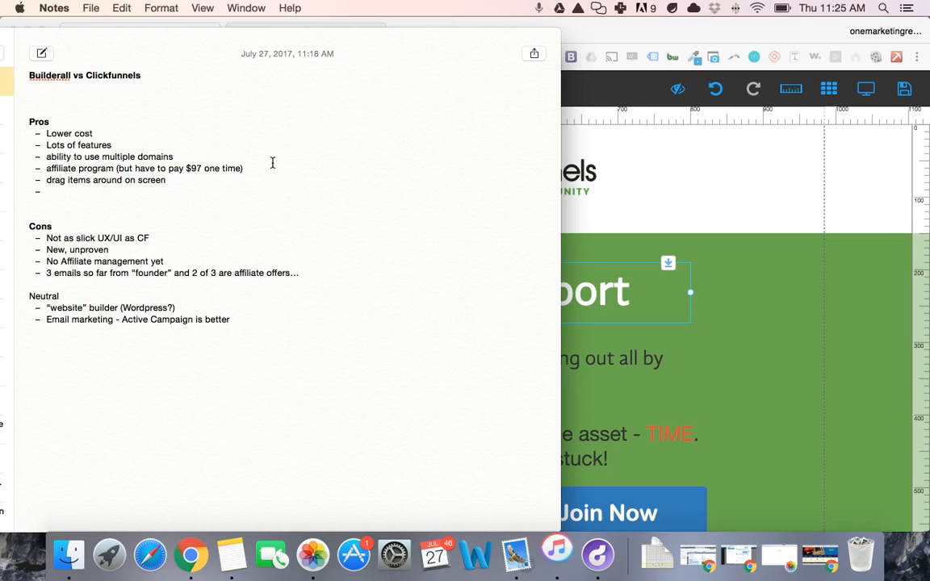
click(190, 555)
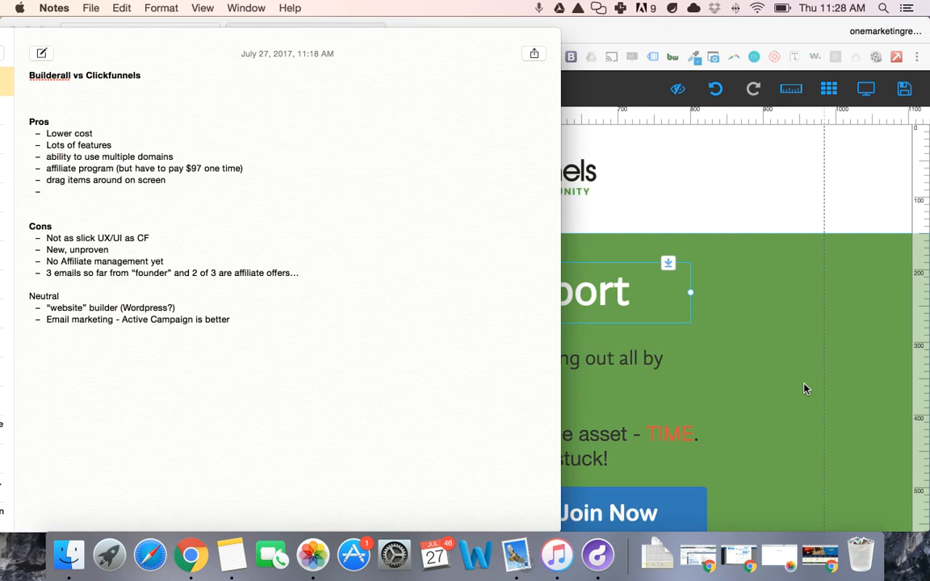
Click inside the Builderall vs Clickfunnels note in Notes.
click(556, 555)
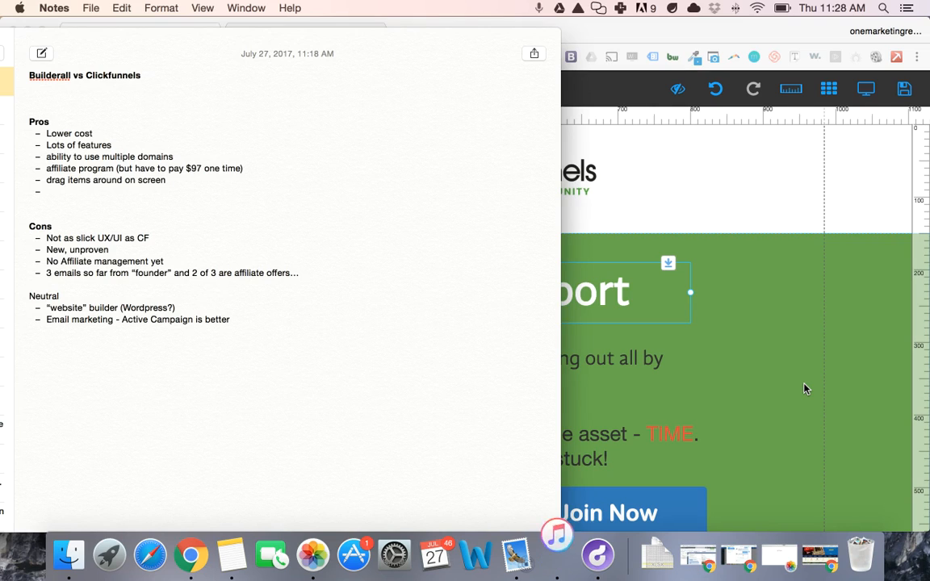